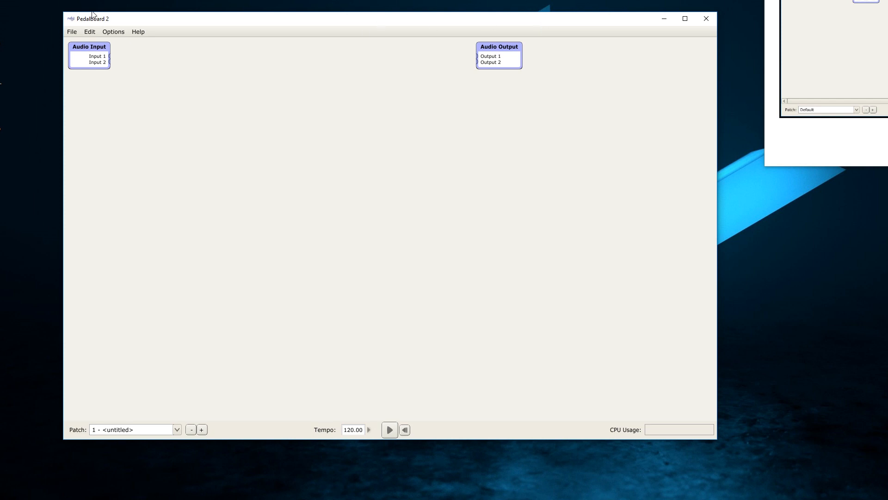
mouse_move(238, 88)
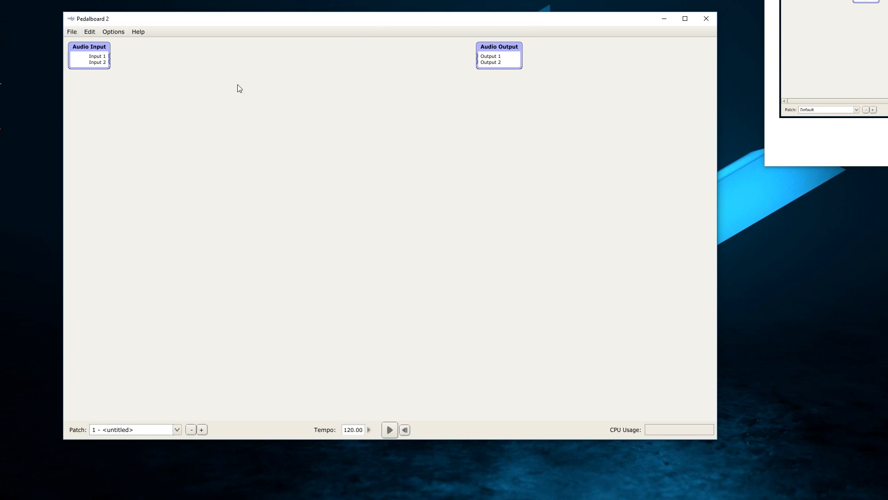
mouse_move(442, 89)
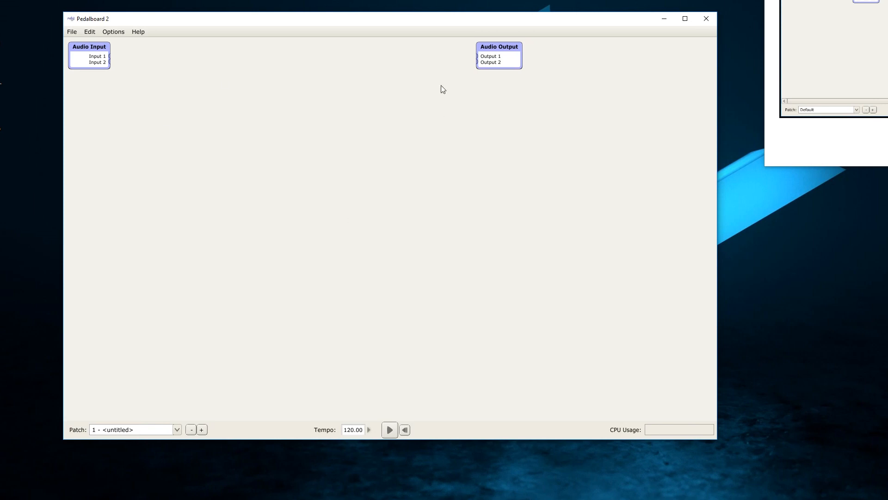
mouse_move(302, 136)
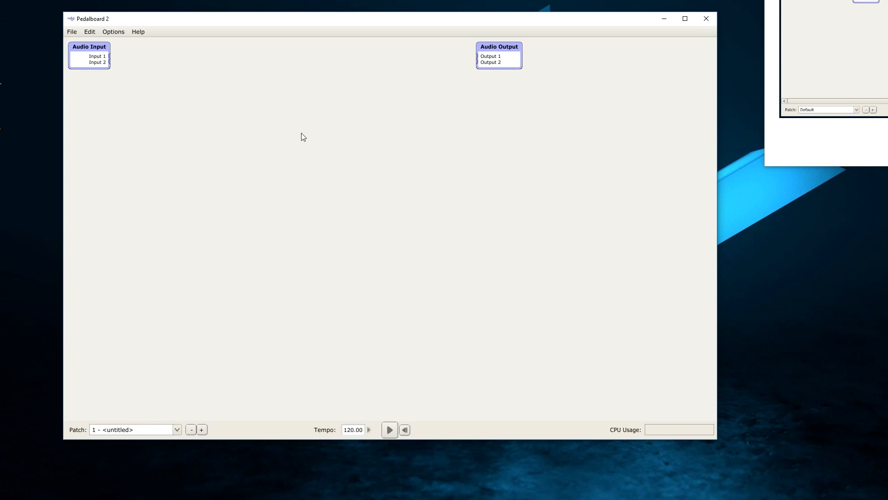
- Bring up the processor context menu on the empty patch canvas
right_click(300, 136)
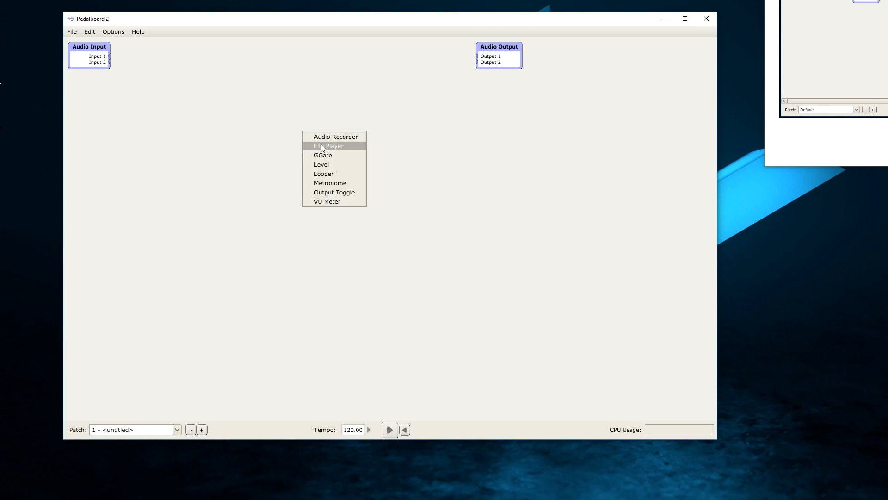
mouse_move(323, 156)
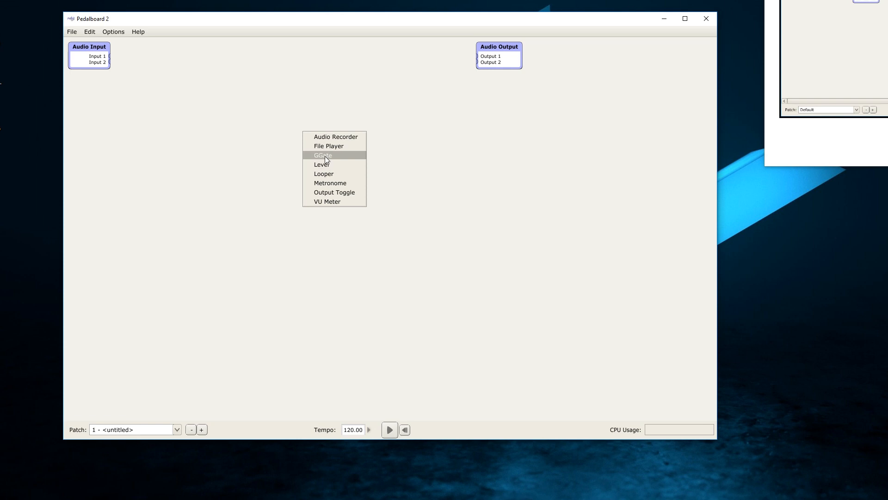
mouse_move(348, 201)
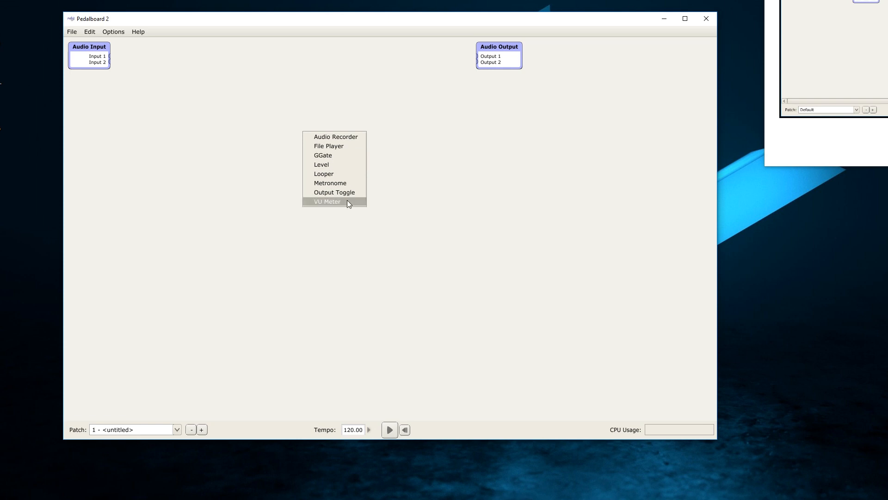
mouse_move(330, 182)
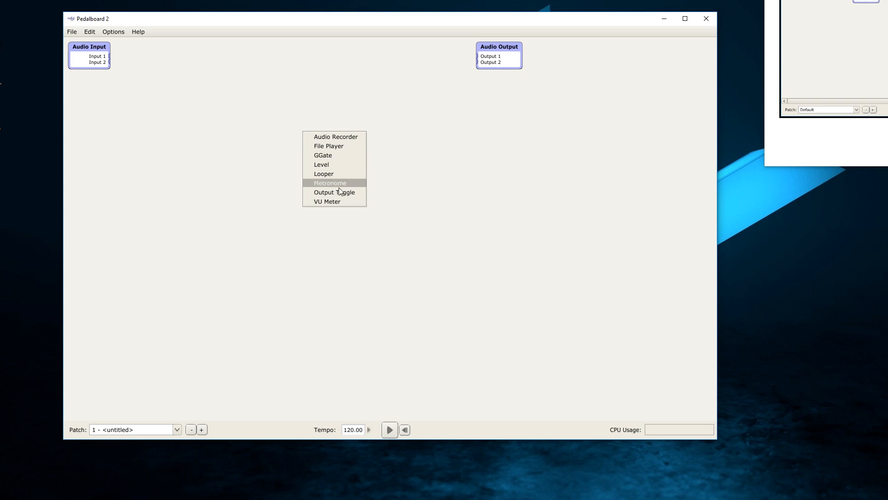
mouse_move(333, 192)
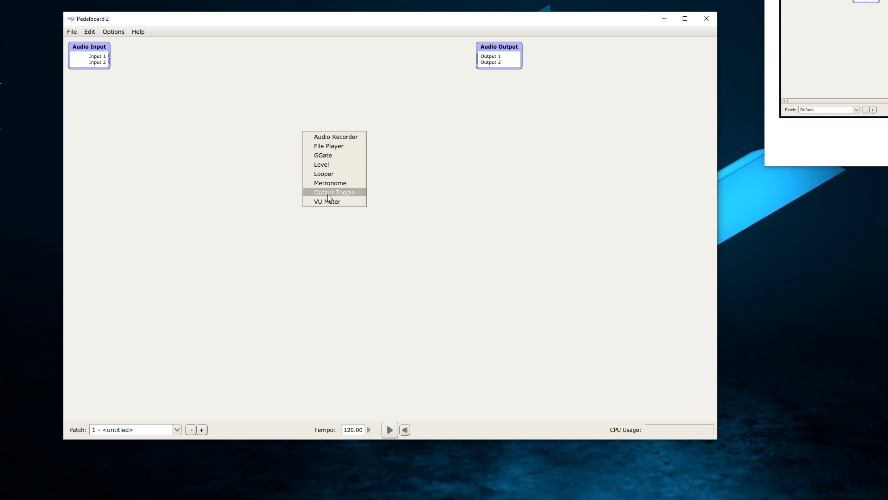
mouse_move(343, 194)
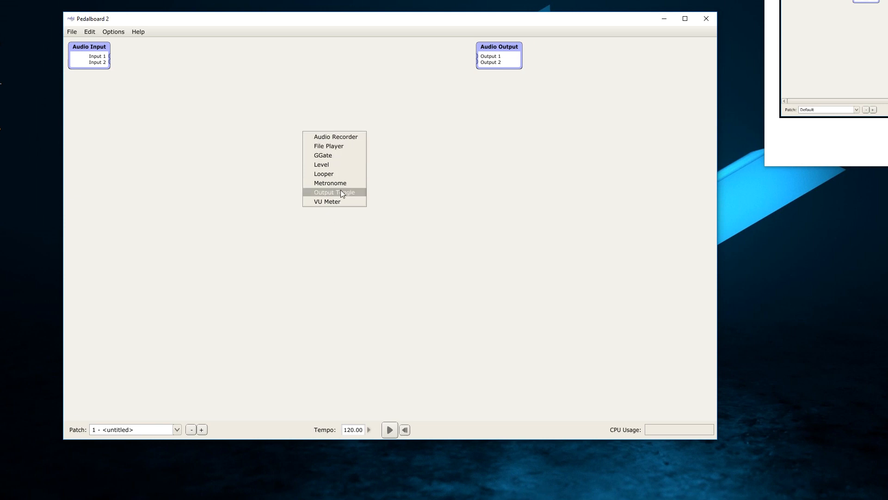
mouse_move(321, 164)
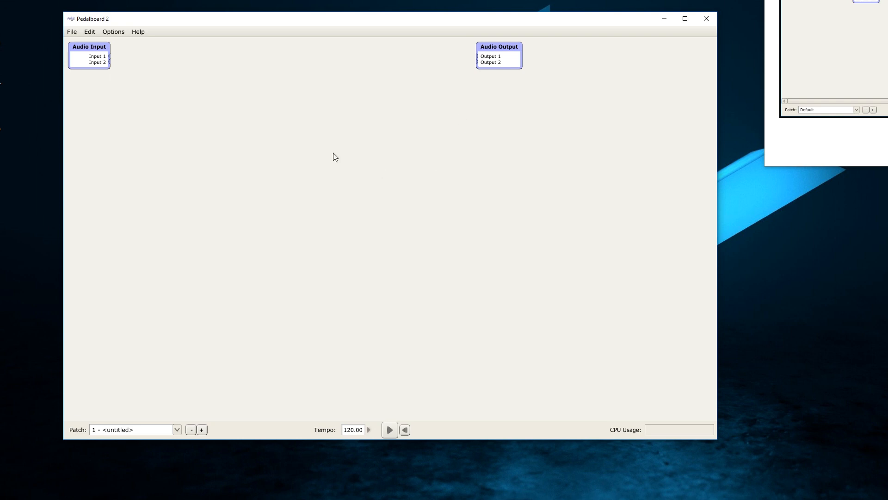
mouse_move(333, 136)
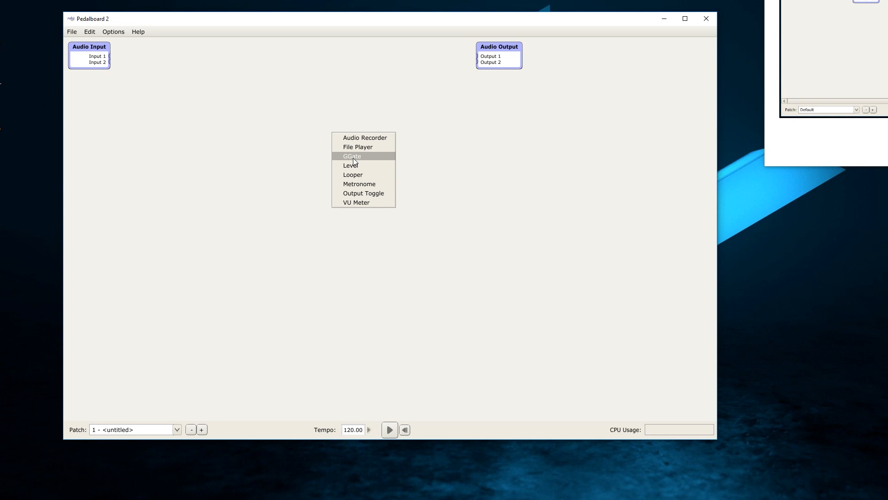
mouse_move(293, 264)
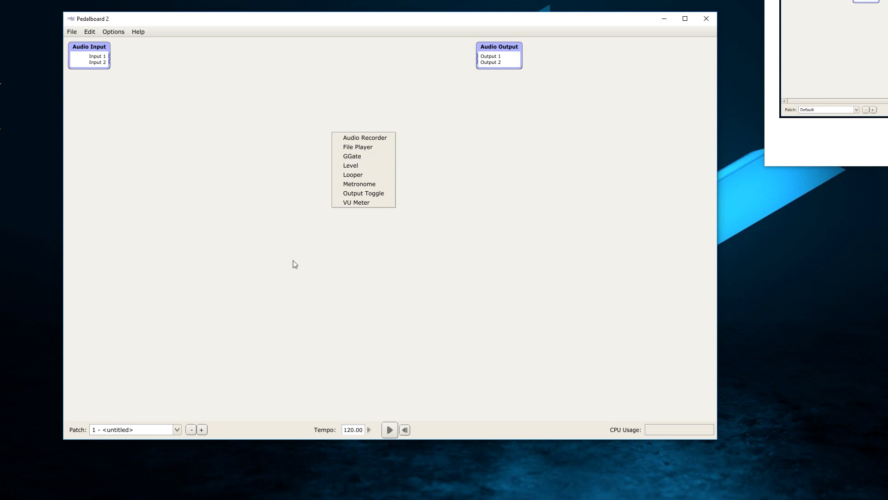
mouse_move(356, 202)
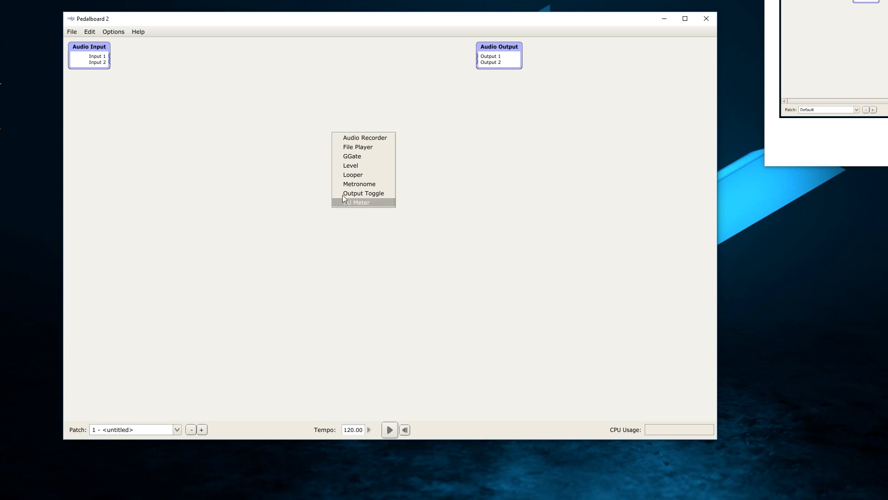
- Add Level and GGate, wiring Audio Input into Level and Level outputs into GGate
click(350, 164)
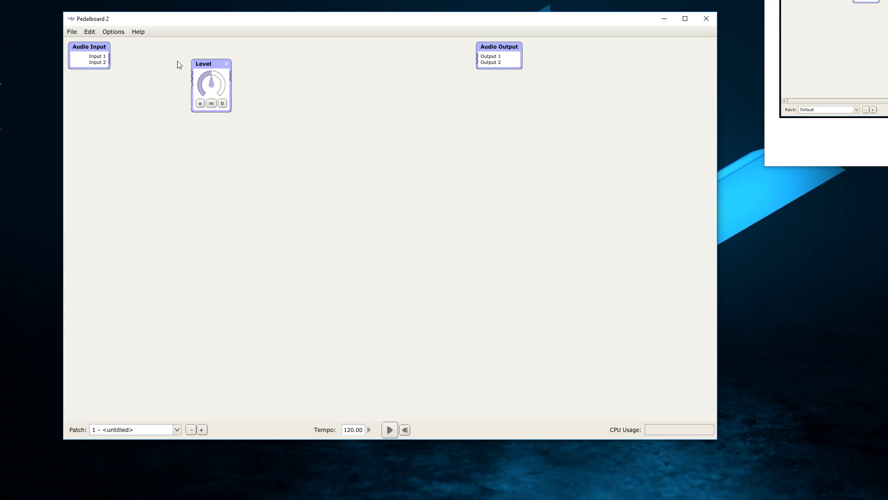
drag(108, 56, 195, 77)
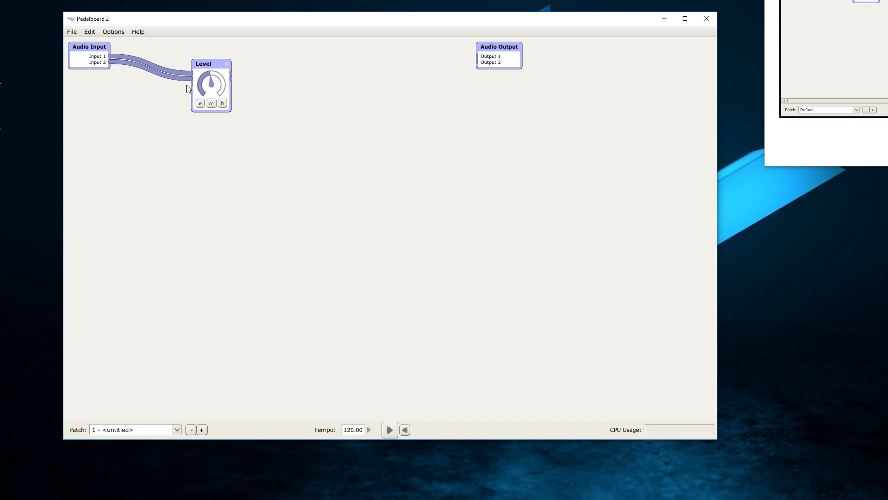
drag(212, 85, 187, 89)
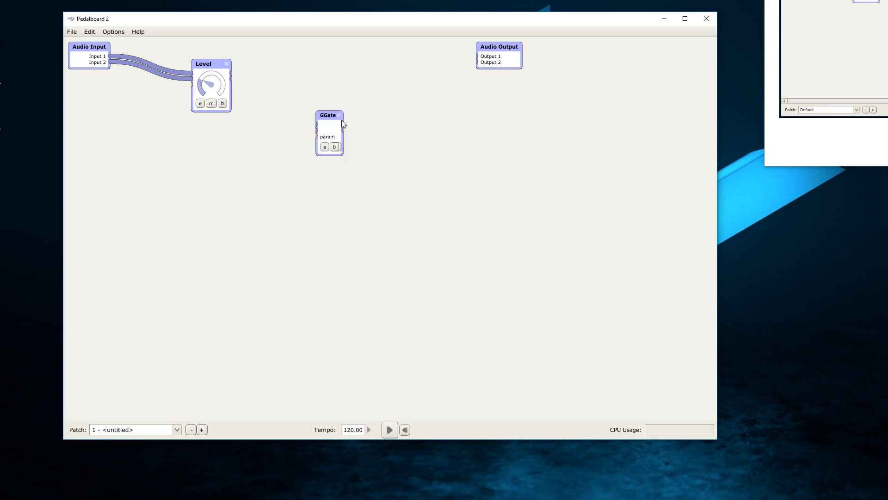
drag(329, 116, 312, 88)
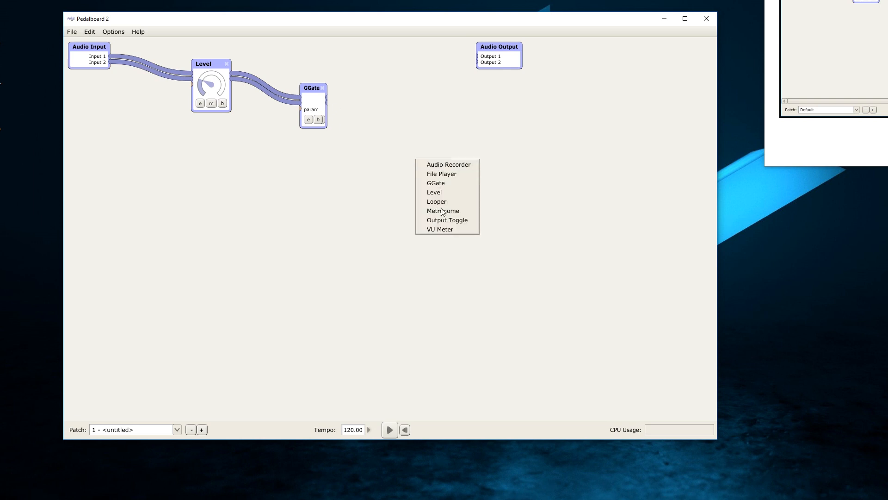
- Add a VU Meter processor to receive the GGate output
click(439, 229)
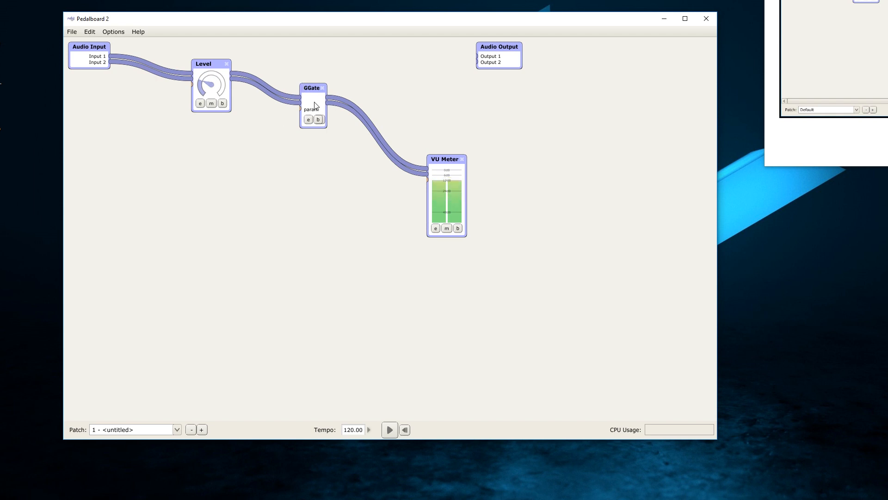
- Open the GGate editor and adjust its Threshold knob toward -27.8 dB
click(307, 119)
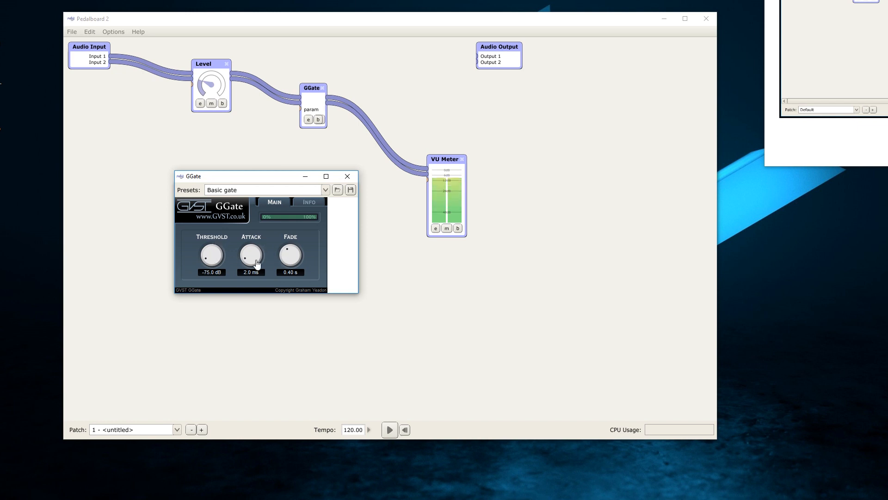
mouse_move(292, 260)
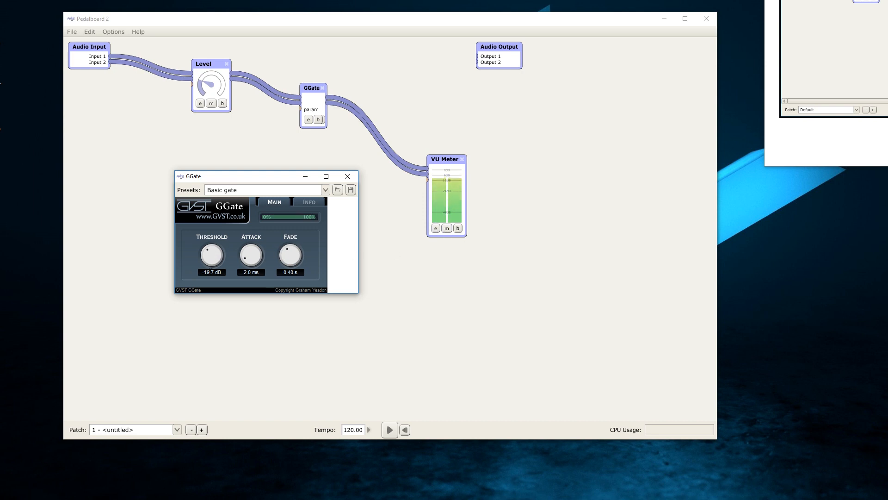
double_click(211, 272)
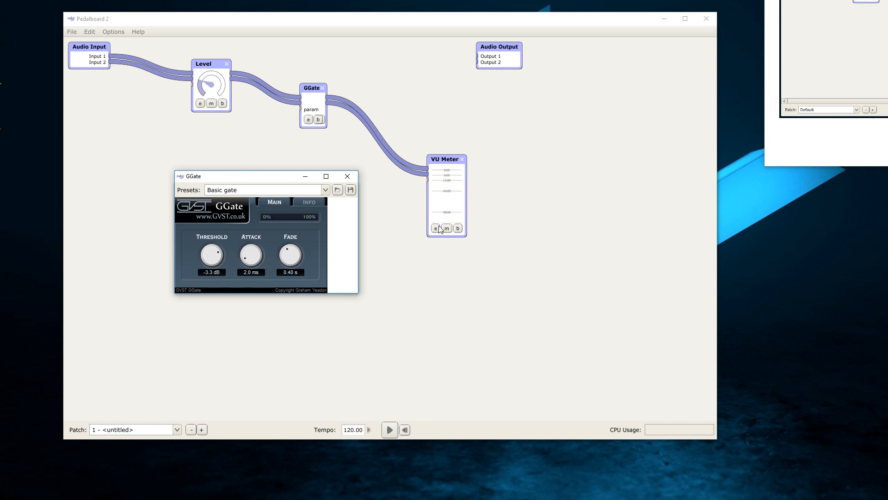
mouse_move(436, 225)
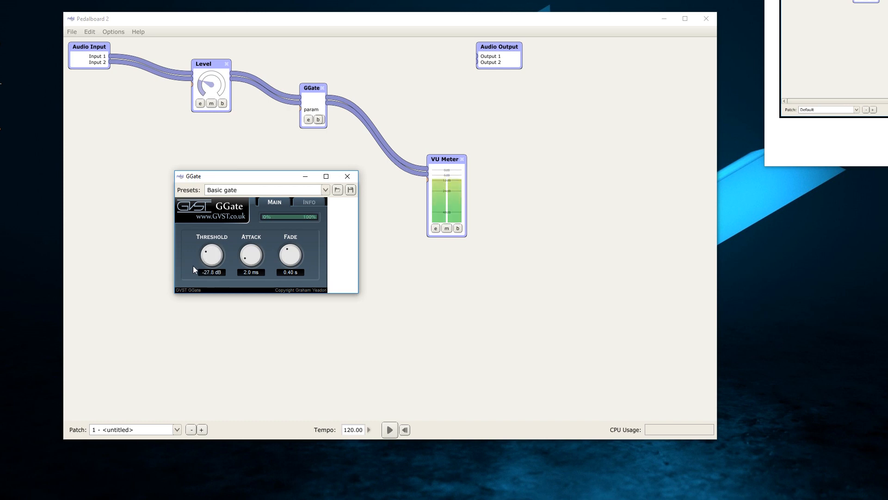
mouse_move(275, 310)
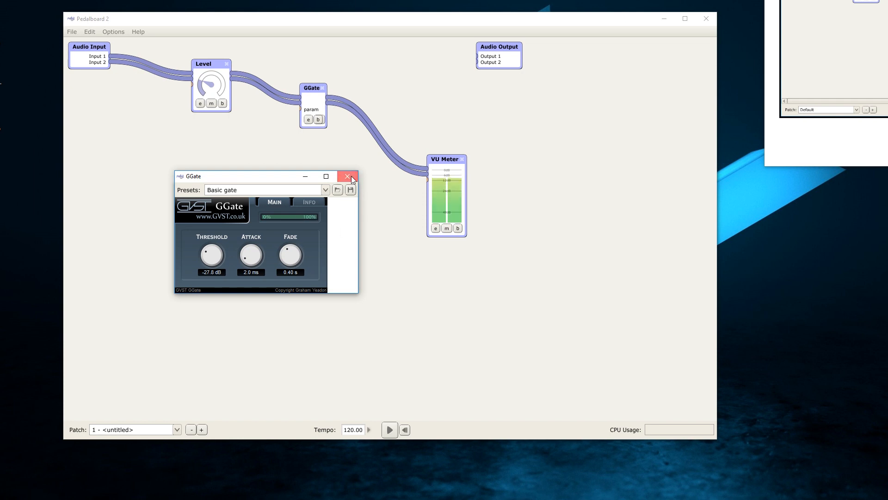
- Close the GGate settings window and bring up the Options menu
click(348, 176)
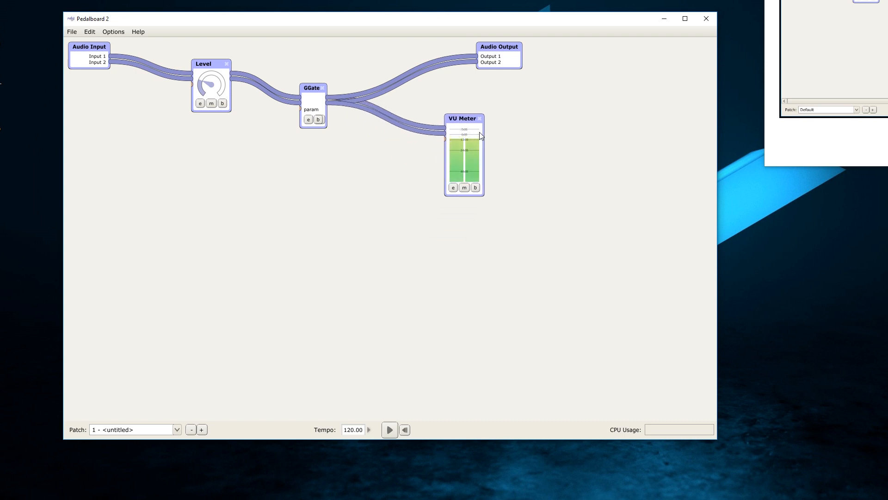
mouse_move(569, 83)
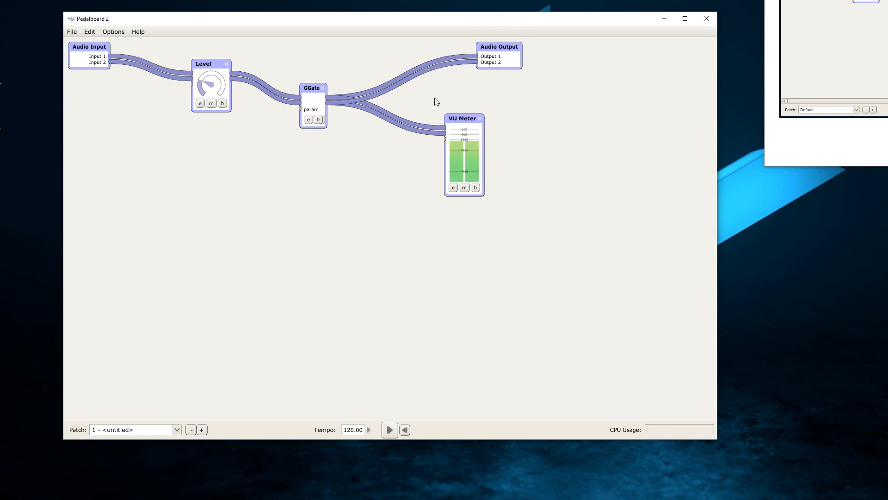
mouse_move(303, 160)
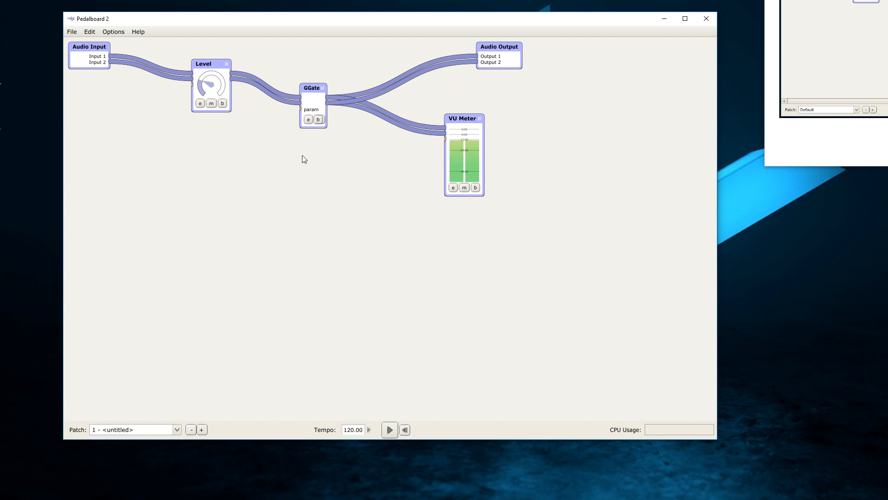
mouse_move(462, 215)
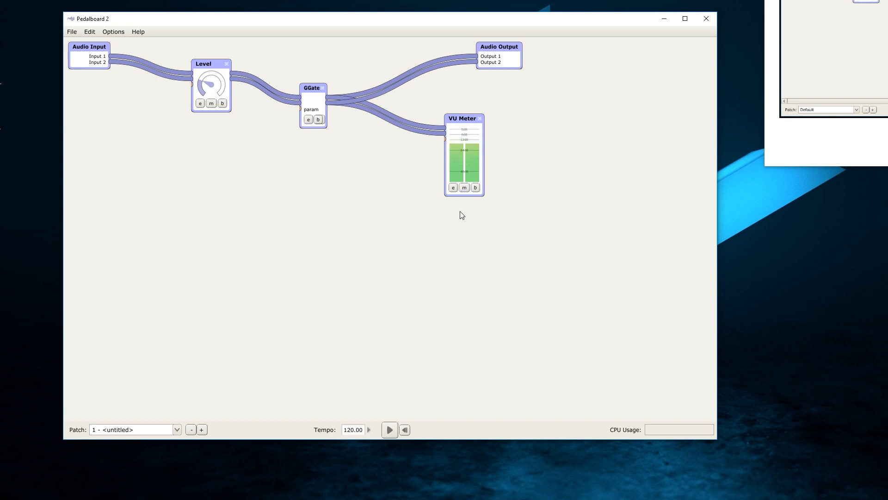
mouse_move(124, 191)
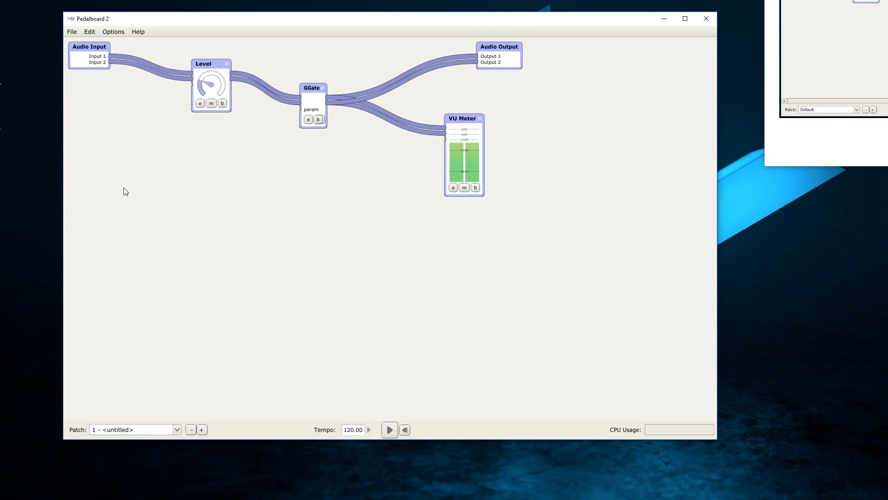
click(113, 31)
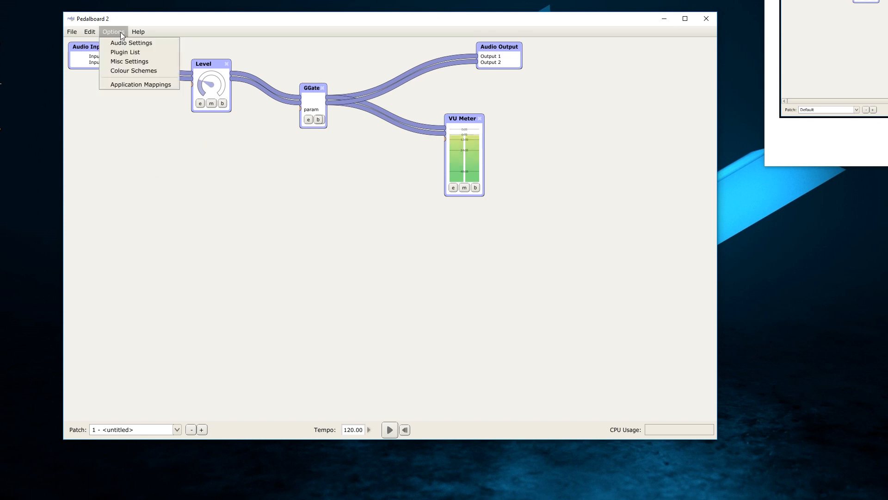
- In Audio Settings, keep DirectSound, HD60 S output and Primary Sound Capture Driver input
click(132, 43)
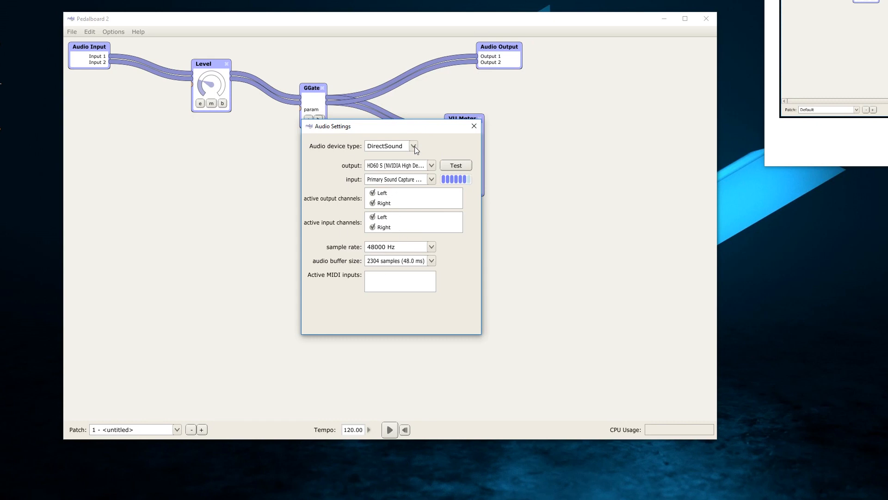
click(413, 146)
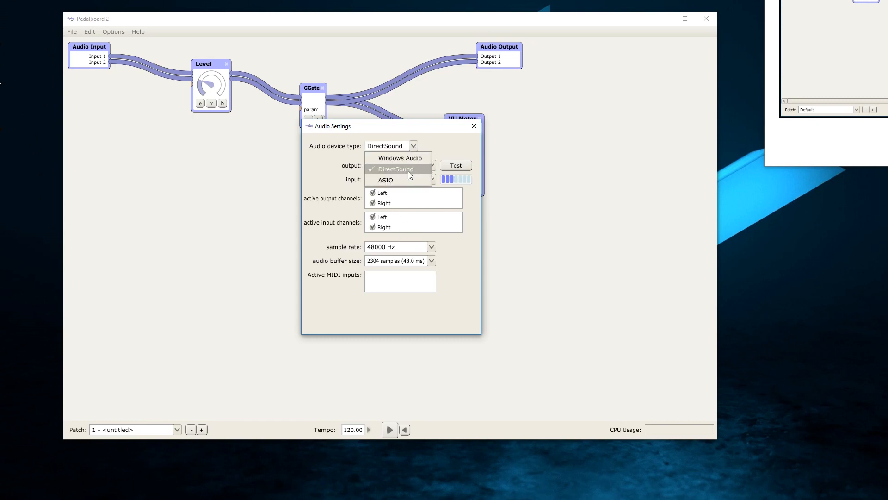
click(396, 168)
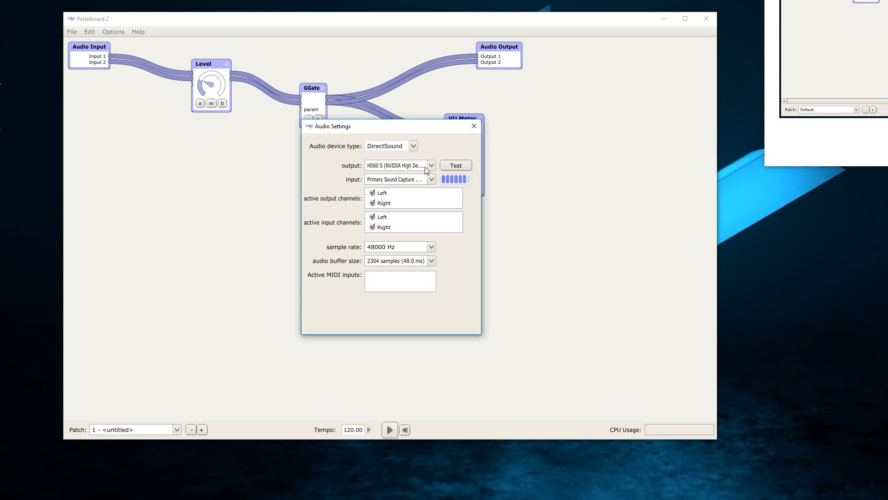
click(431, 179)
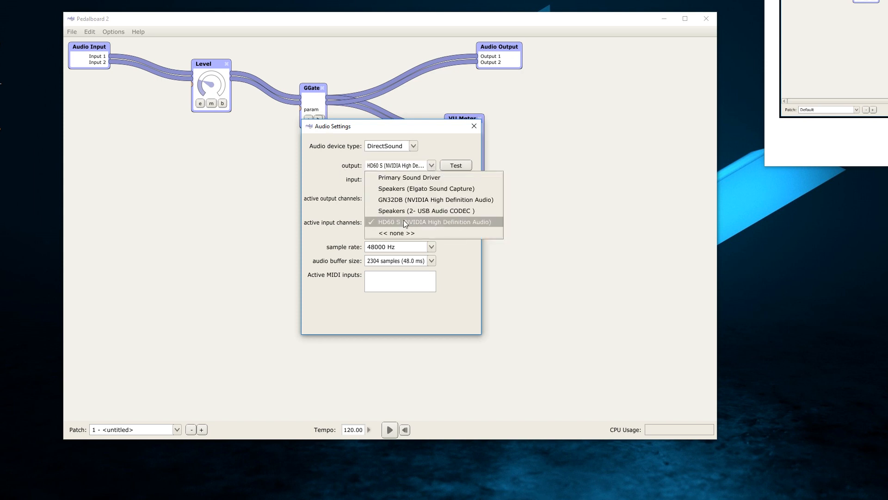
mouse_move(395, 226)
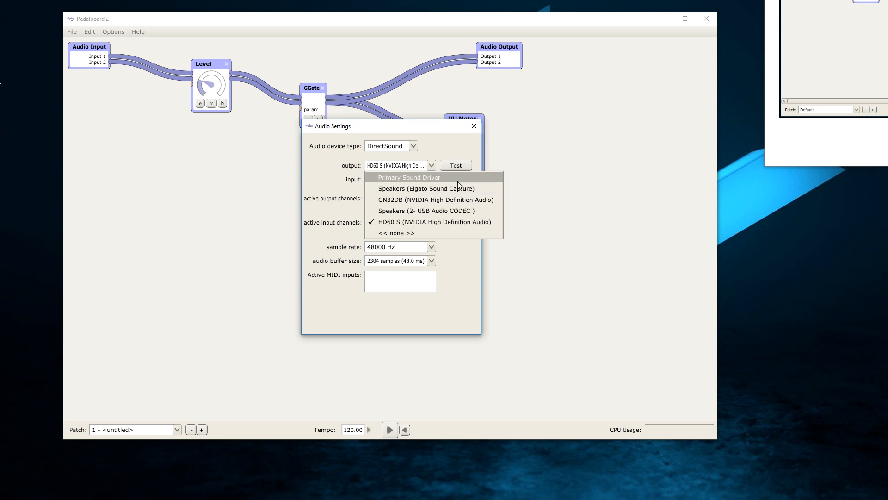
mouse_move(426, 189)
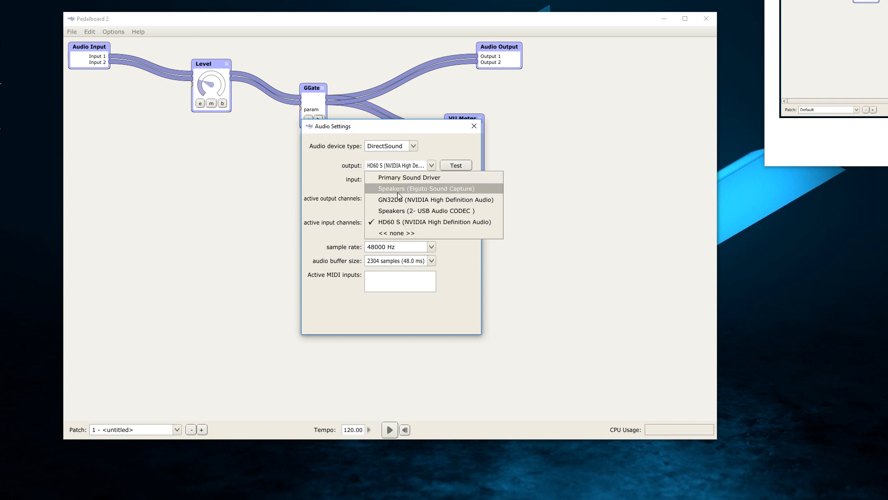
click(409, 177)
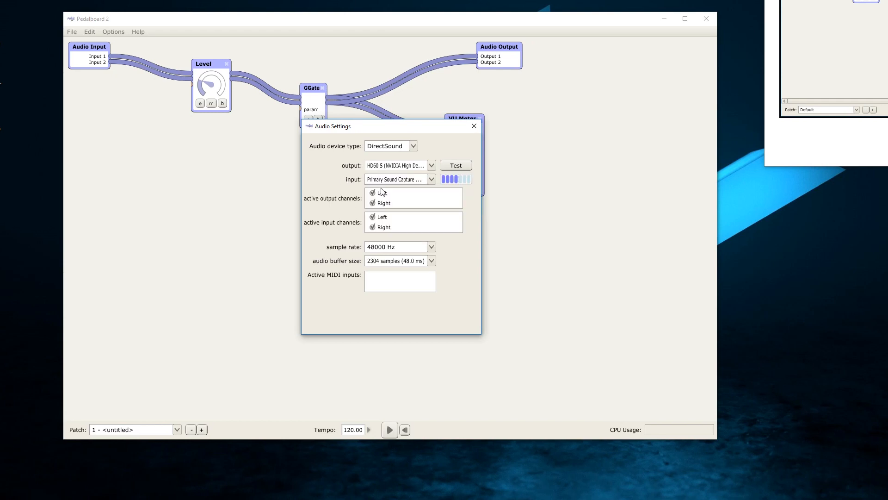
click(431, 179)
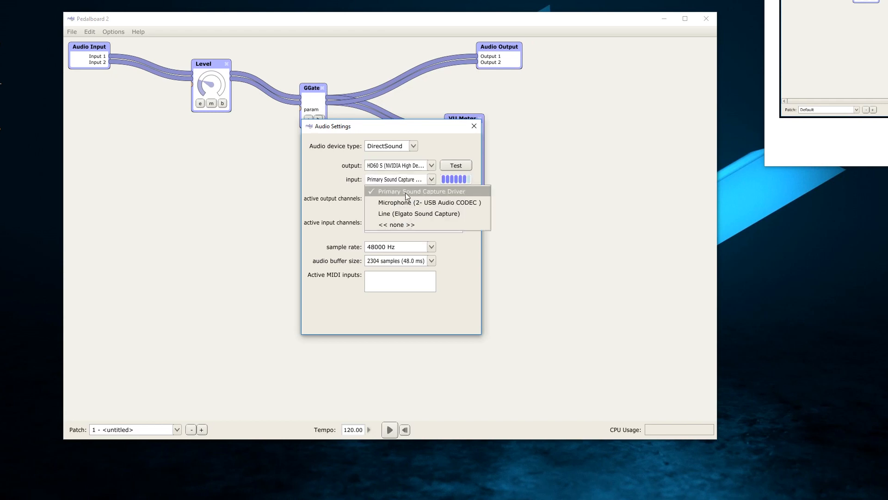
click(419, 191)
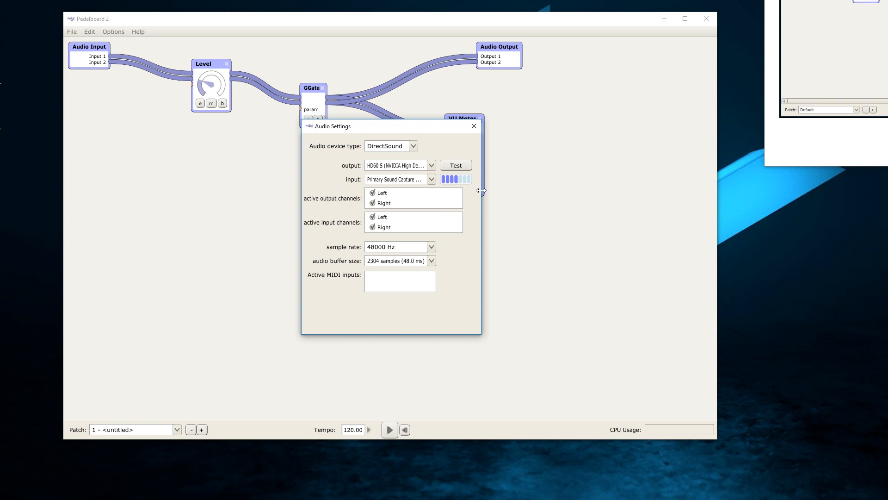
mouse_move(622, 338)
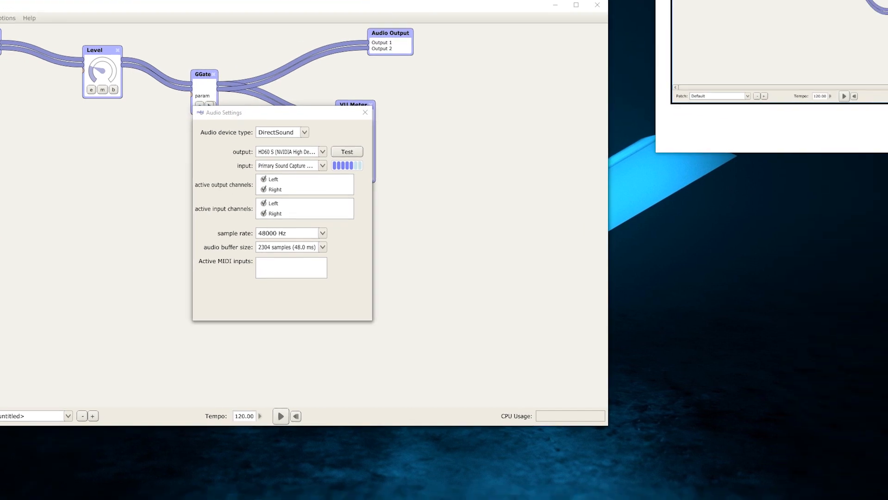
click(831, 491)
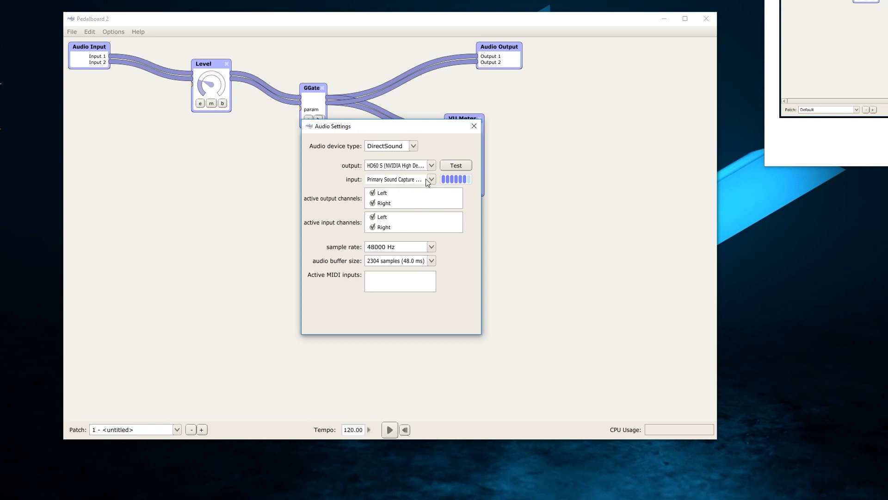
click(431, 180)
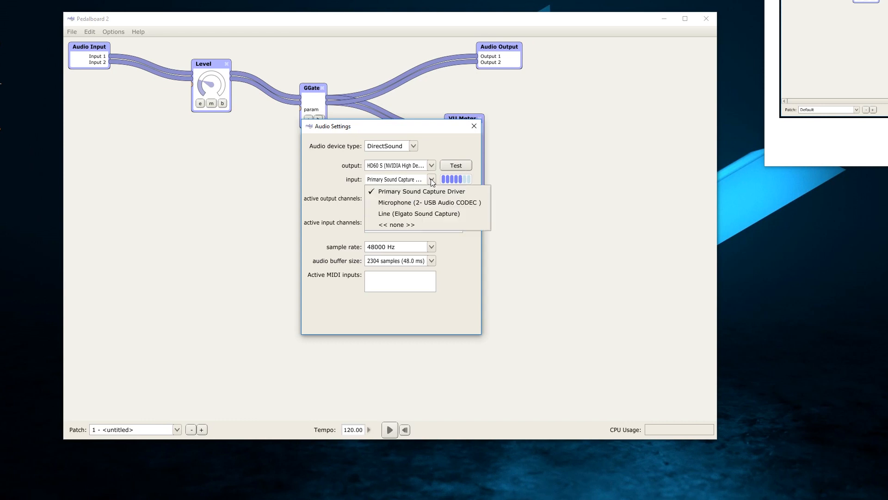
mouse_move(396, 202)
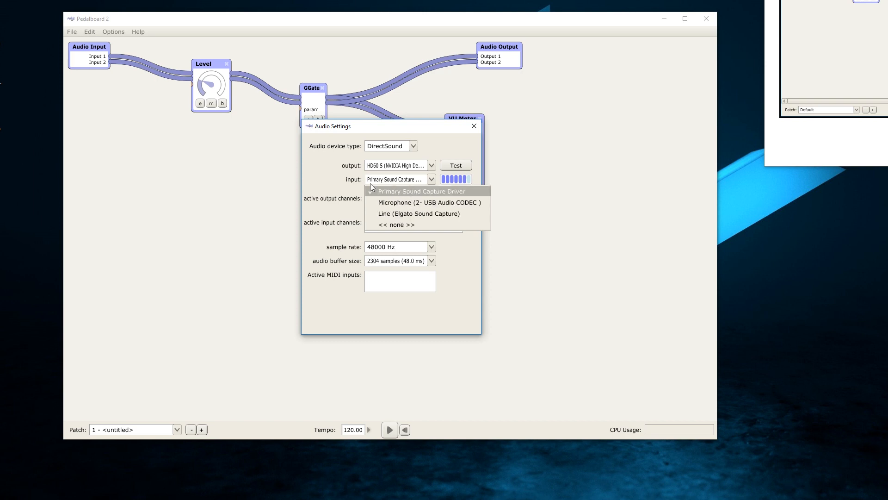
click(421, 191)
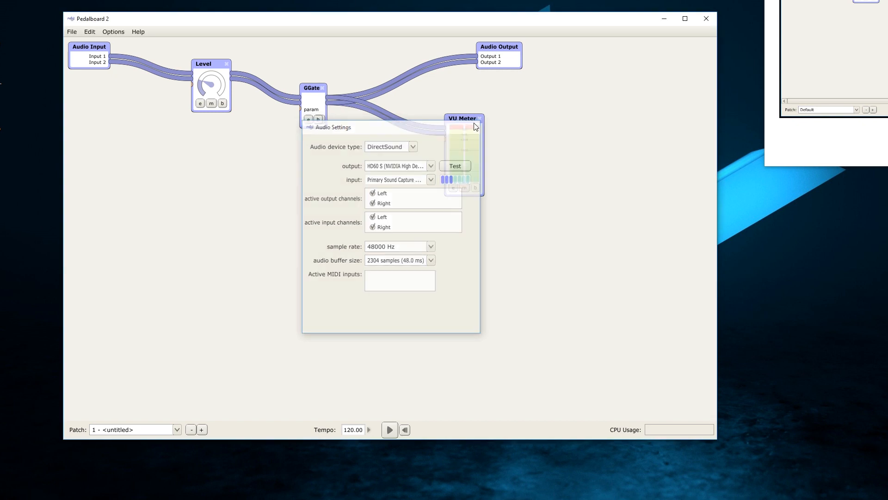
- Dismiss Audio Settings and close the patch, choosing 'discard changes' at the prompt
click(71, 31)
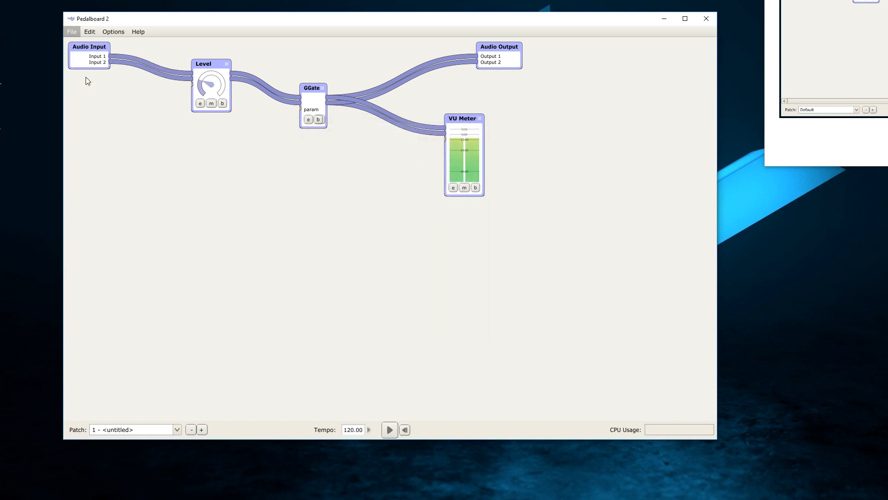
click(71, 31)
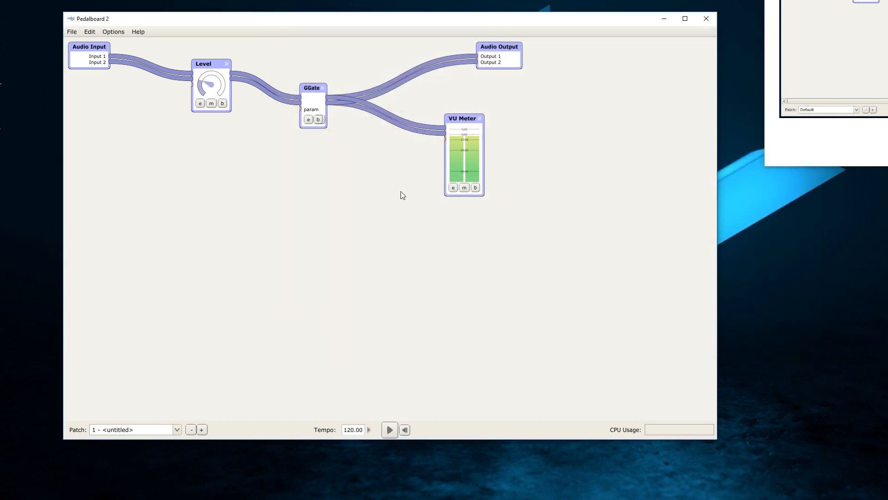
click(706, 18)
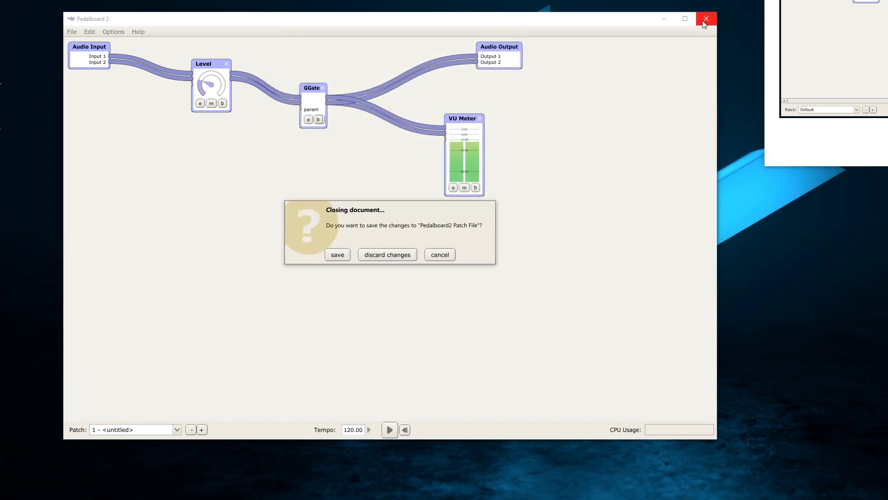
mouse_move(386, 255)
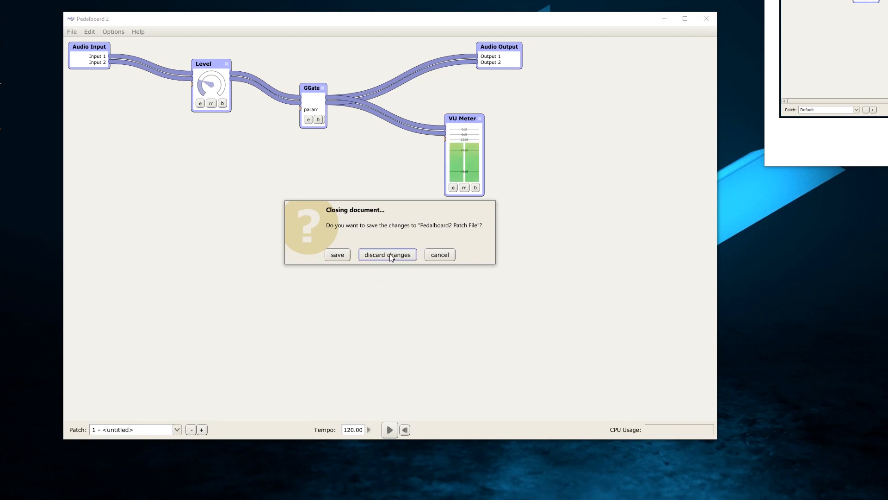
click(386, 255)
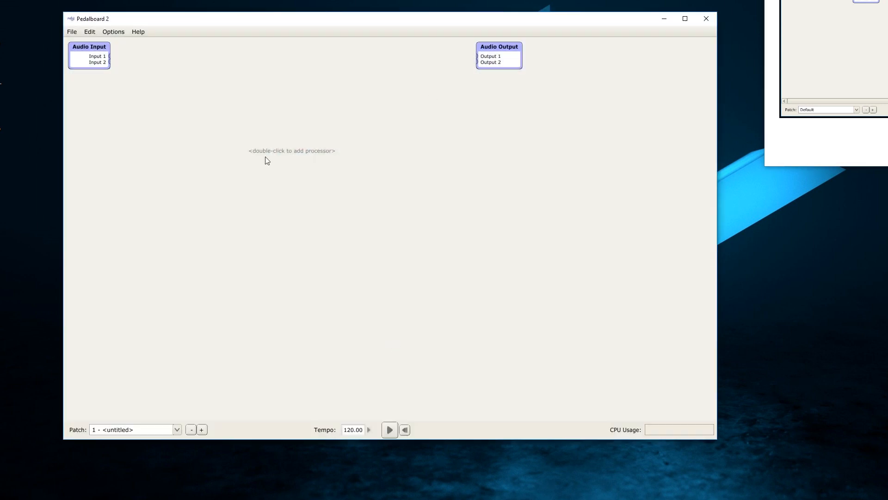
mouse_move(300, 128)
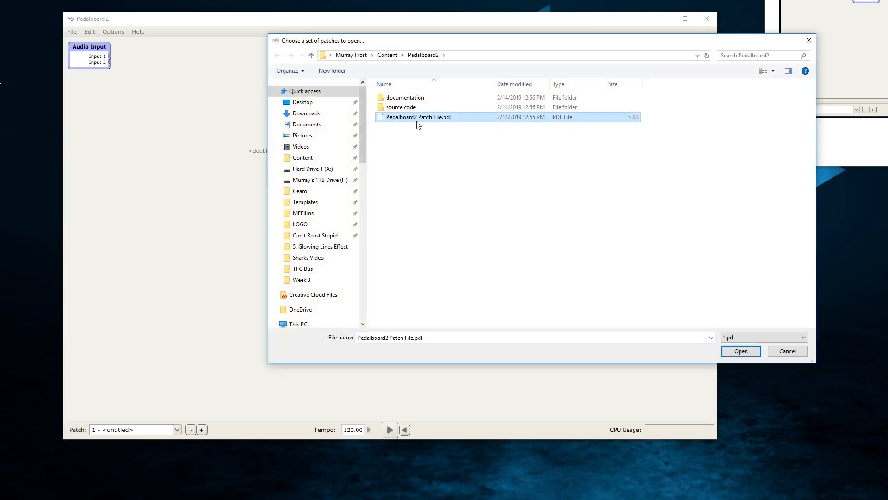
mouse_move(418, 116)
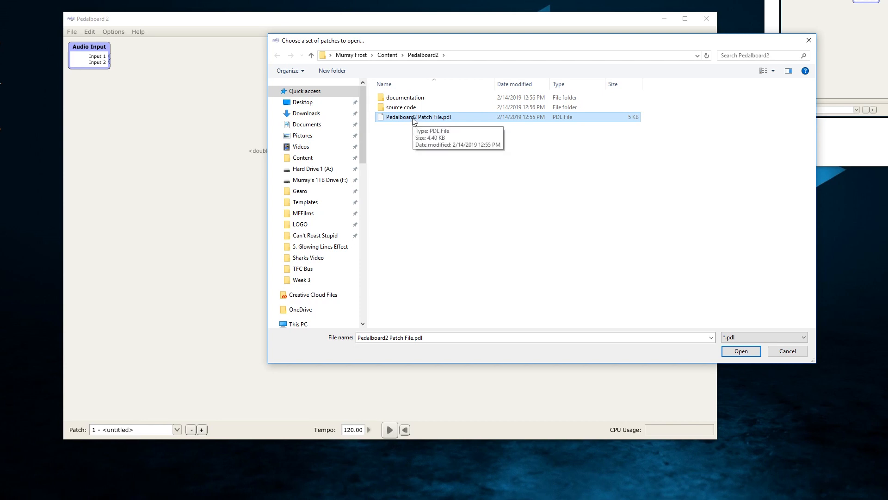